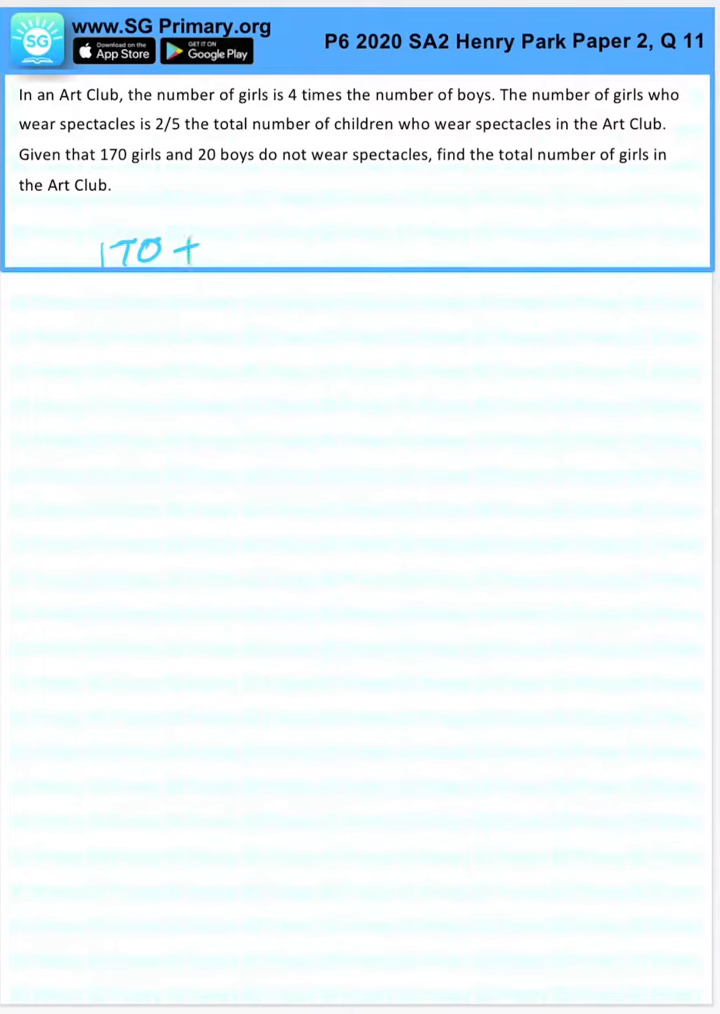
text(2units)
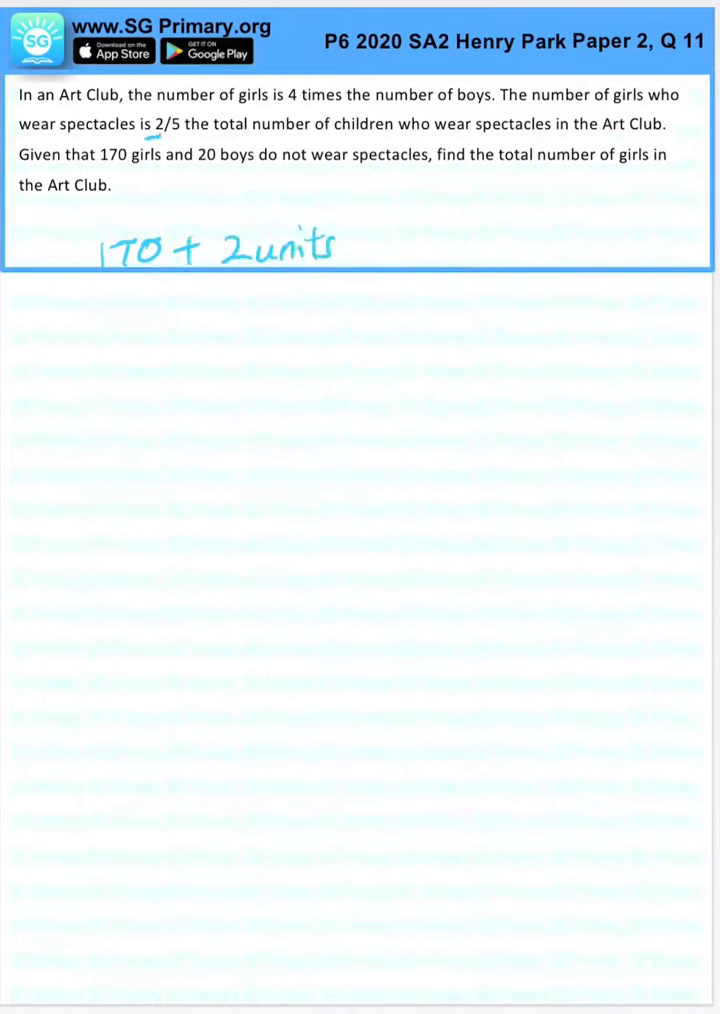
text(=)
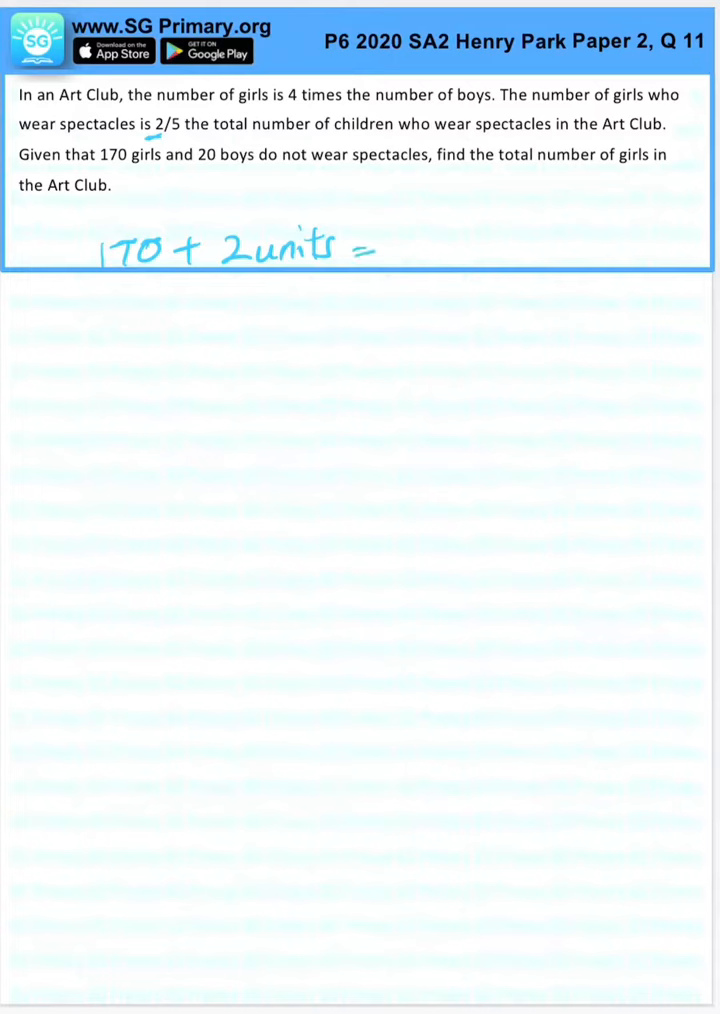
text(Girls)
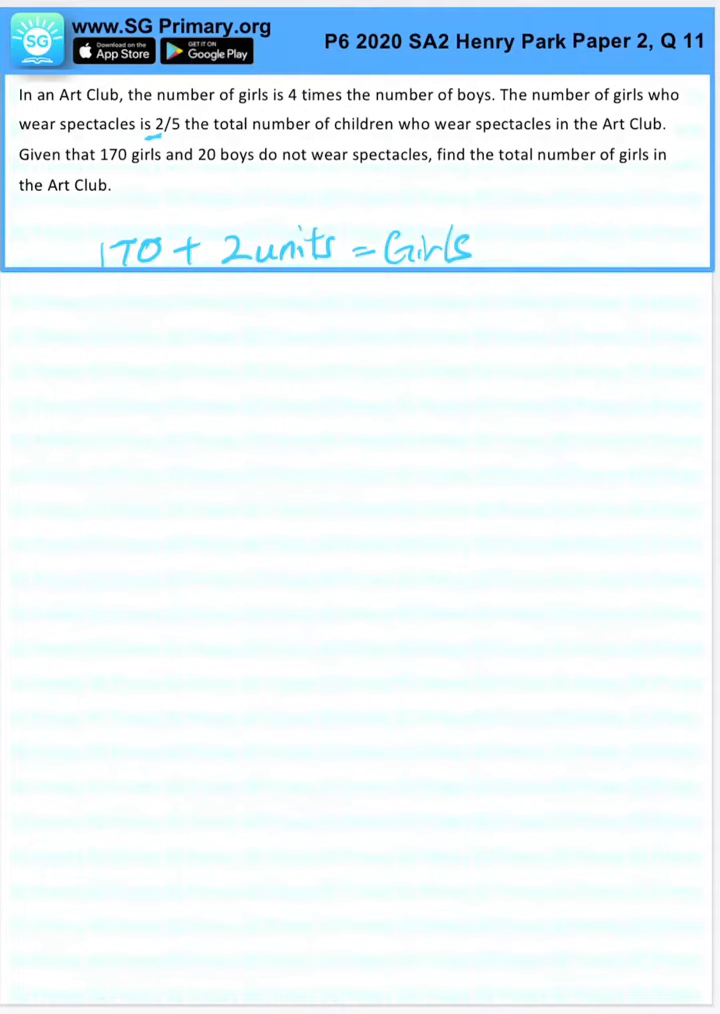
text(20)
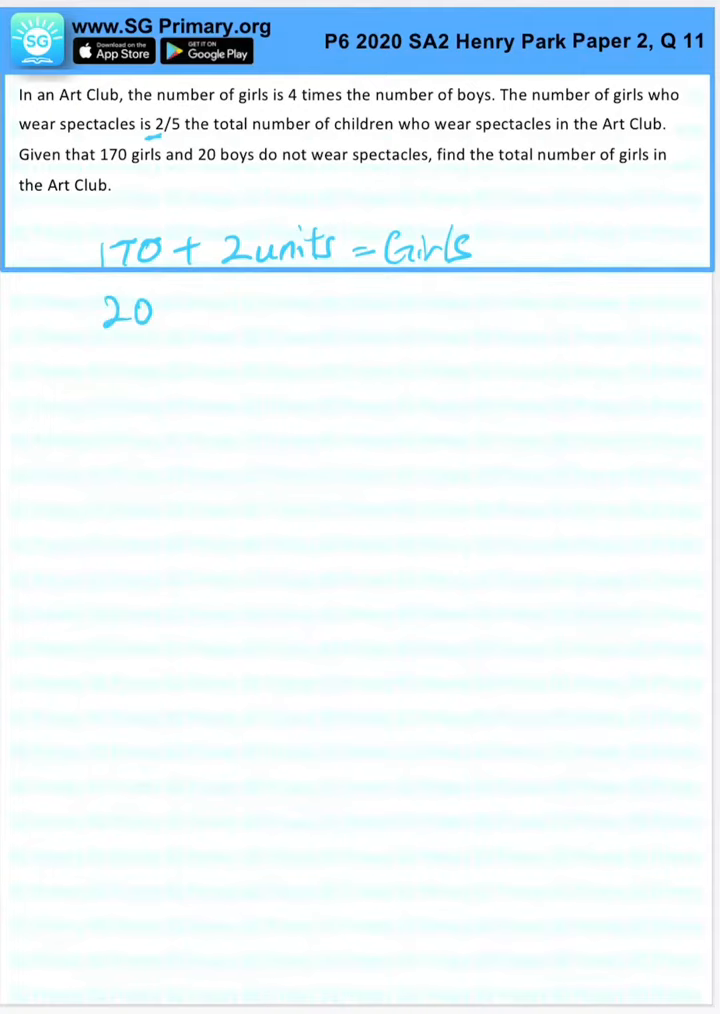
text(+ 3units= Boys)
text(170 +)
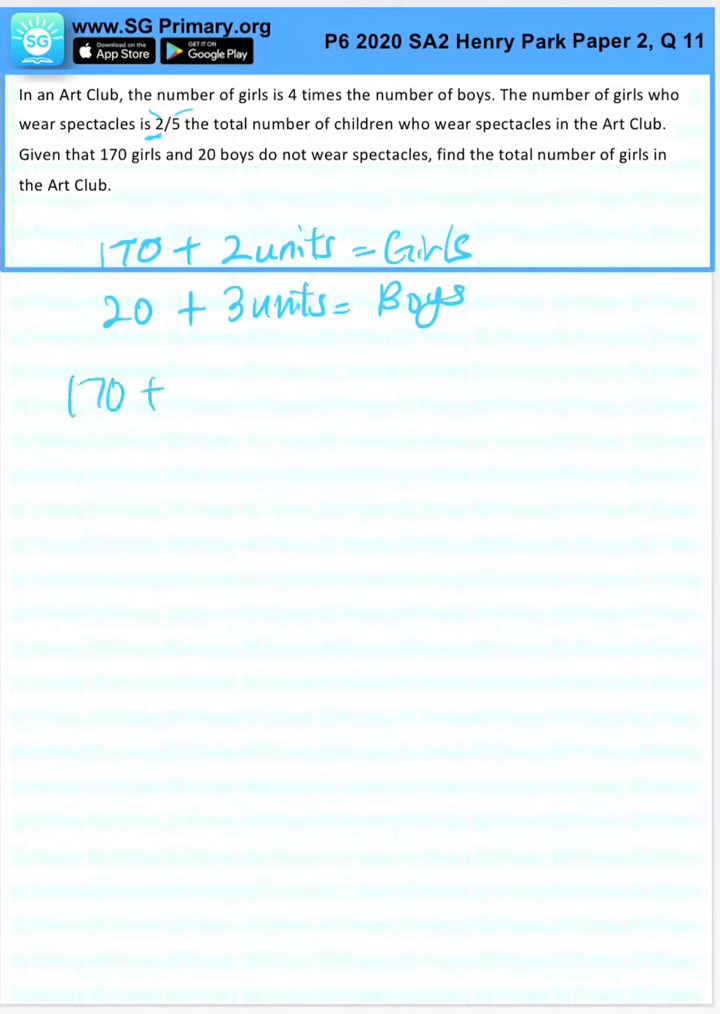
text(2units = 4 x (20 + 3units)
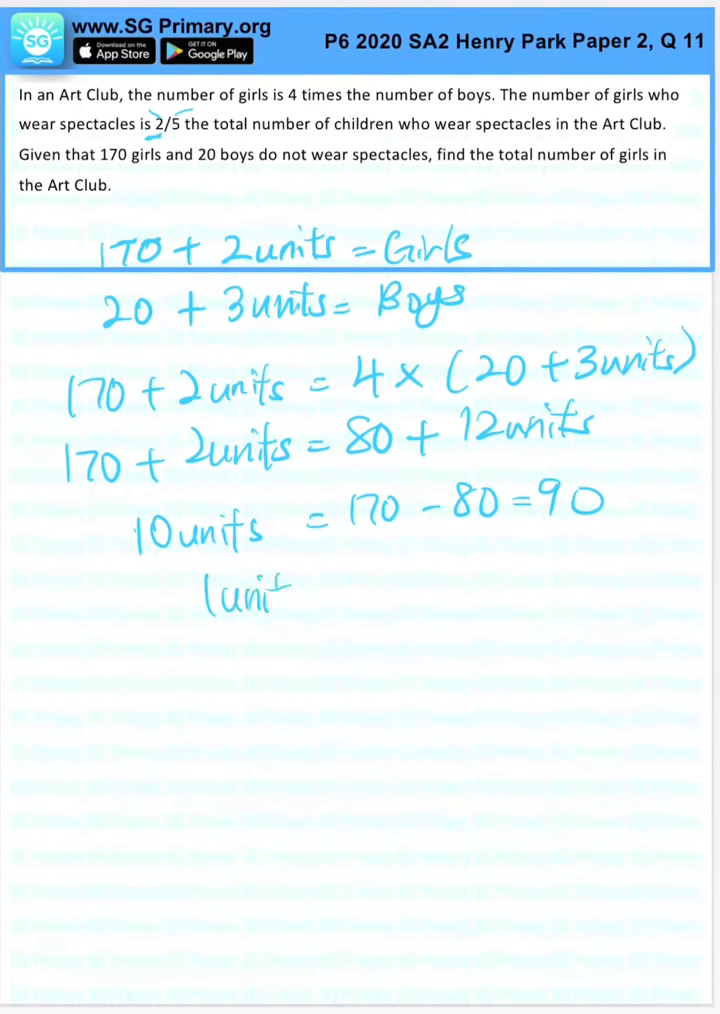
text(= 90÷)
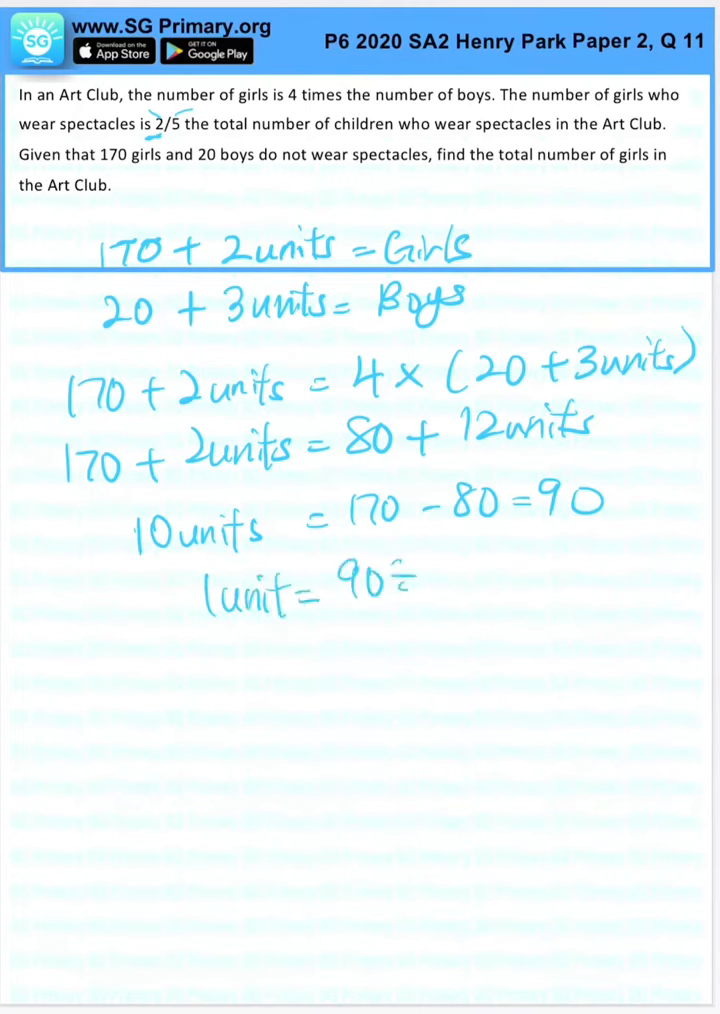